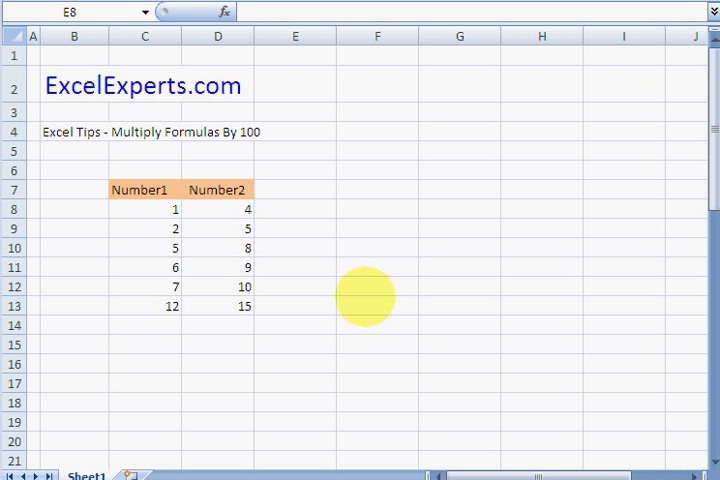
mouse_move(200, 218)
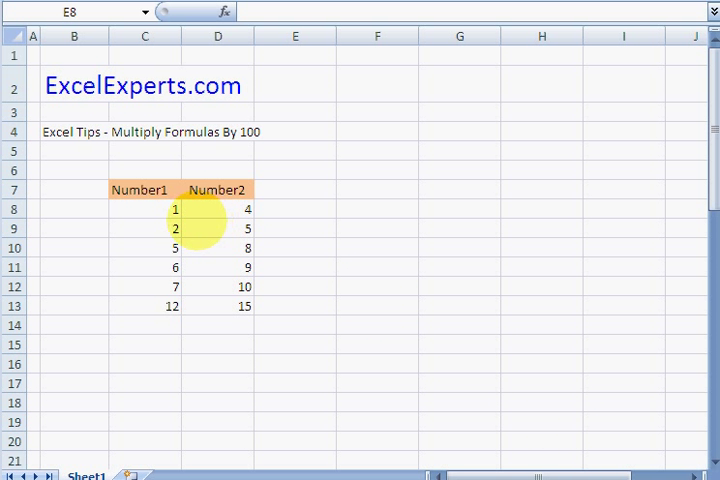
Read the ExcelExperts tip showing Number2 defined as Number1 plus 3, then return to Excel.
click(145, 131)
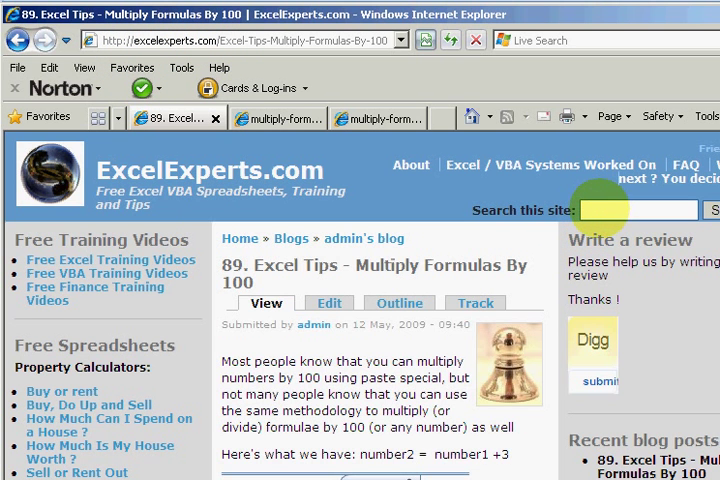
mouse_move(475, 272)
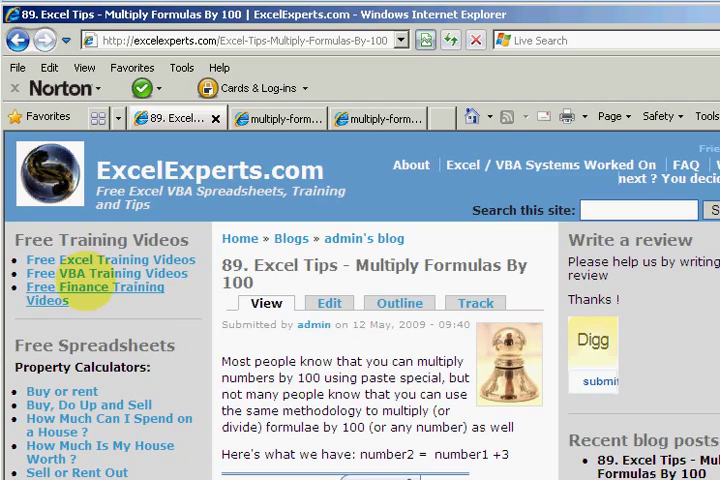
scroll(down, 3)
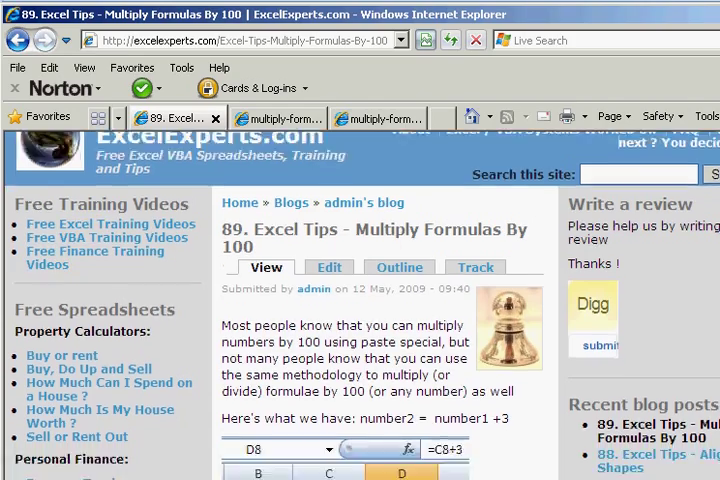
scroll(up, 3)
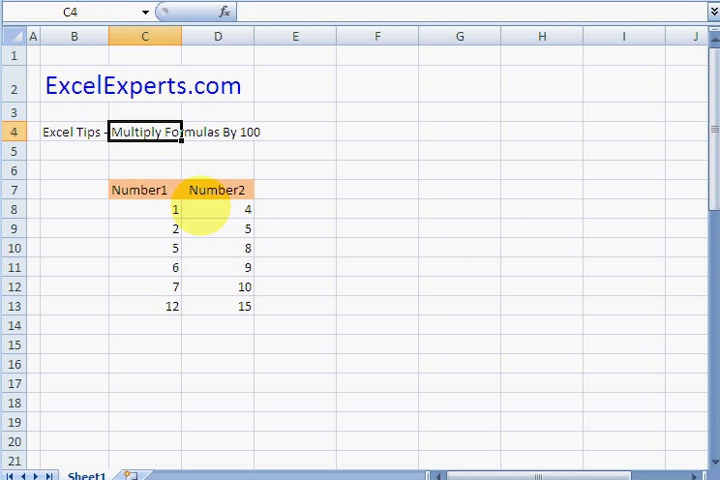
click(294, 209)
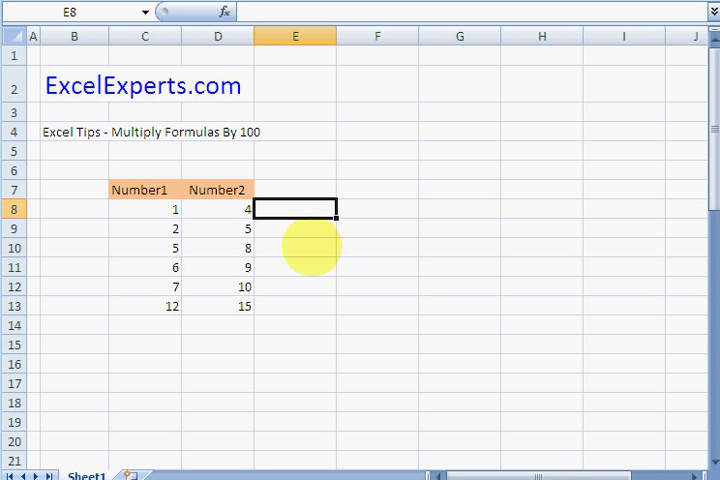
click(145, 209)
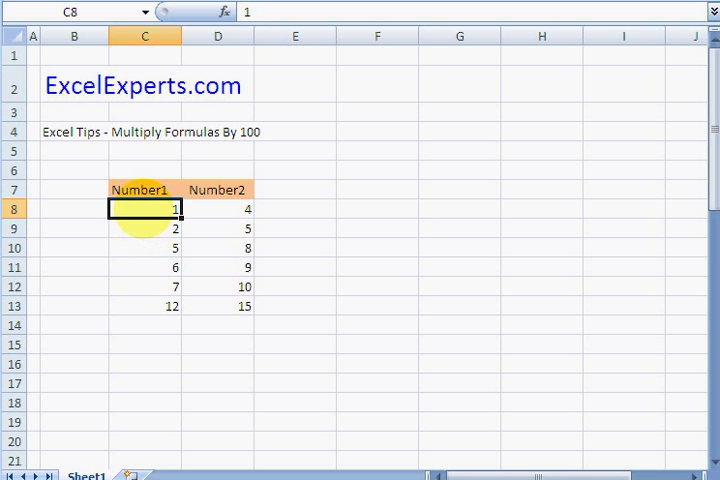
click(217, 208)
text(=C8+3)
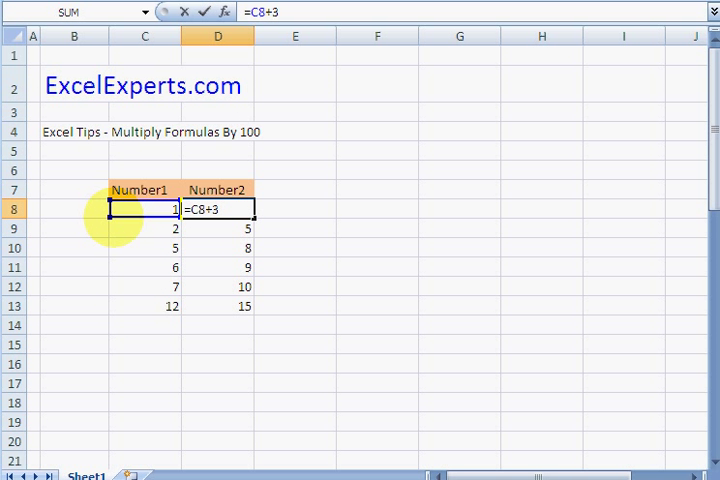
key(Return)
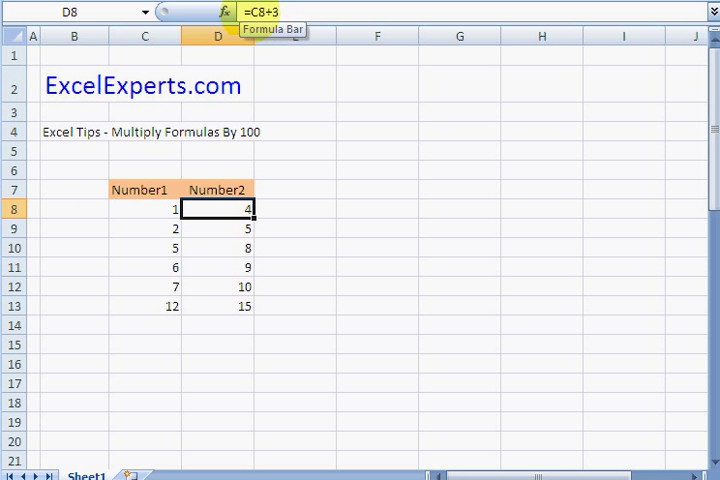
click(377, 208)
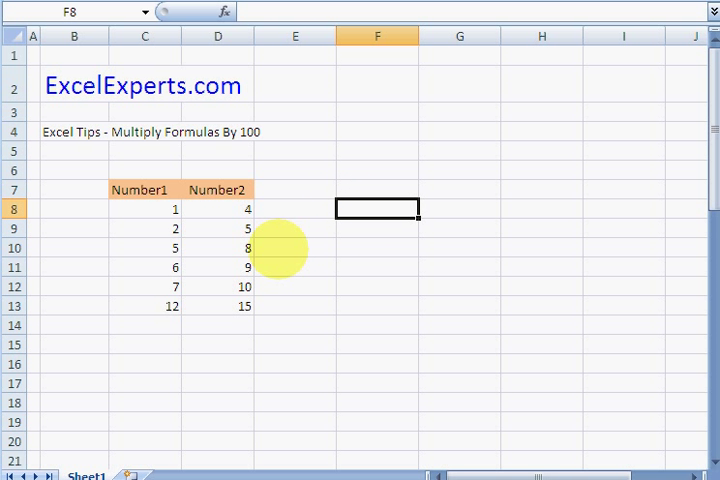
text(=C8+3)
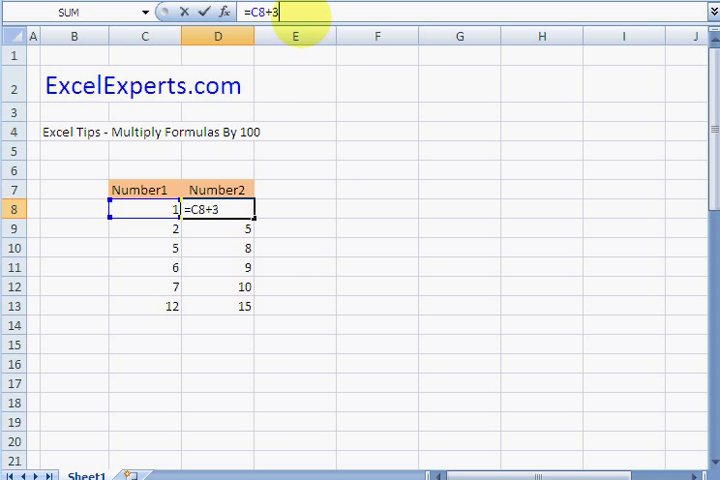
text(())
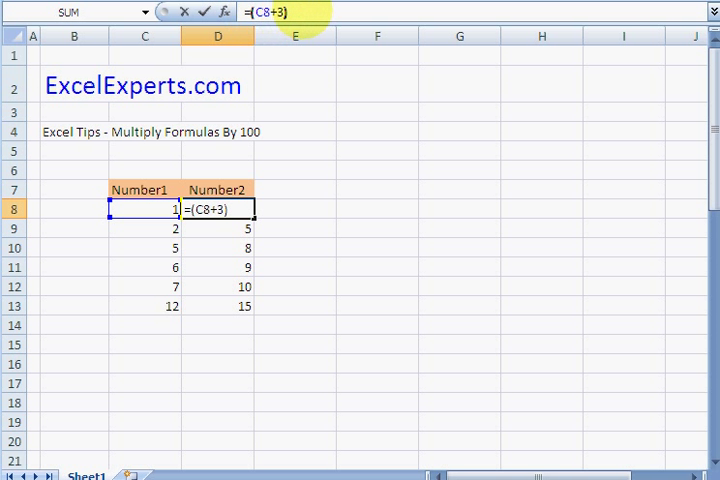
text(*100)
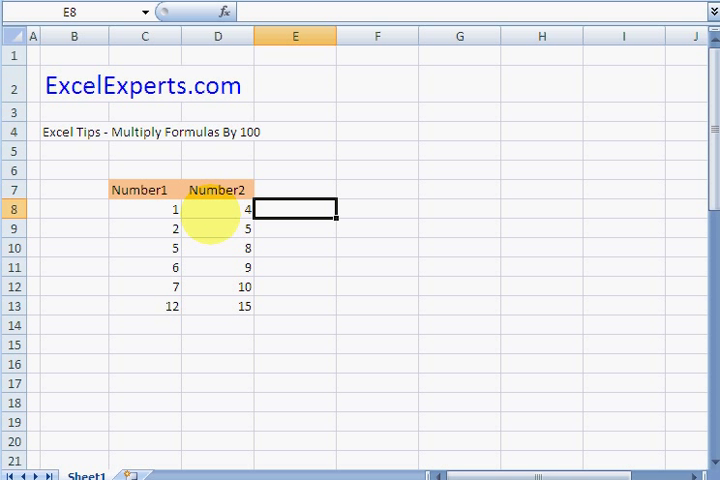
Paste-multiply helper value 100 onto D8:D13, making the values 400 to 1500.
text(100)
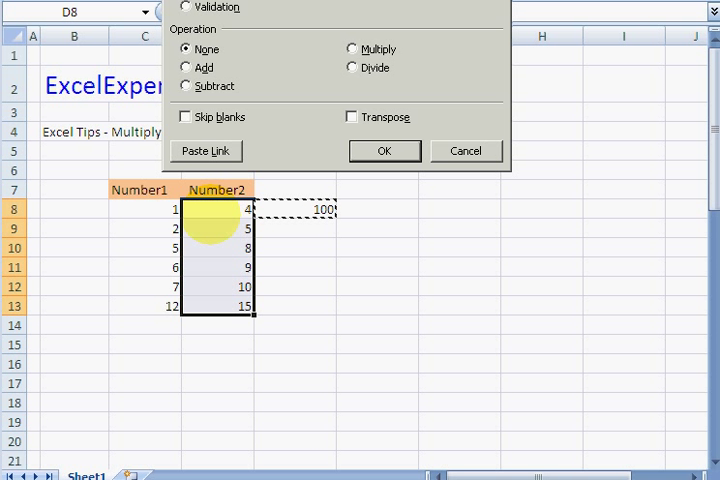
click(352, 49)
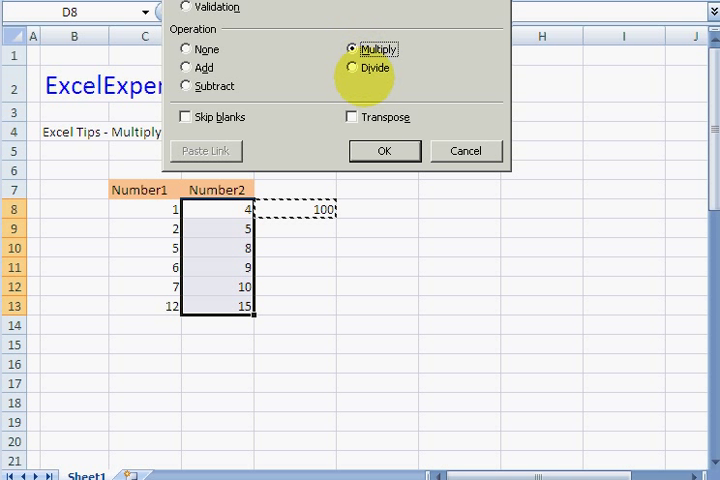
click(384, 151)
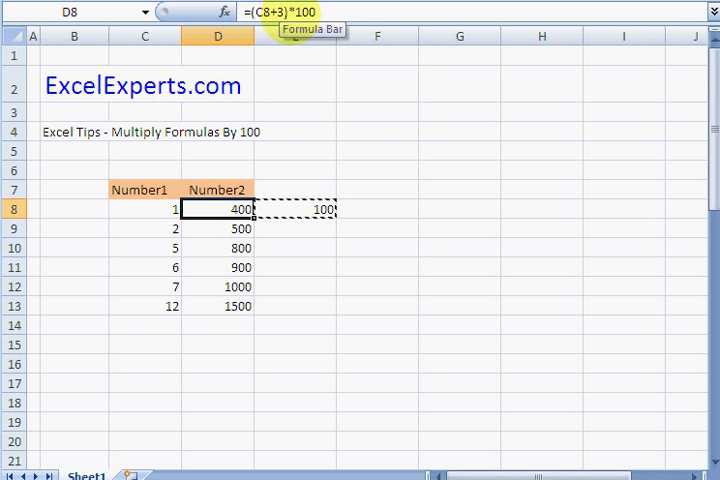
click(294, 209)
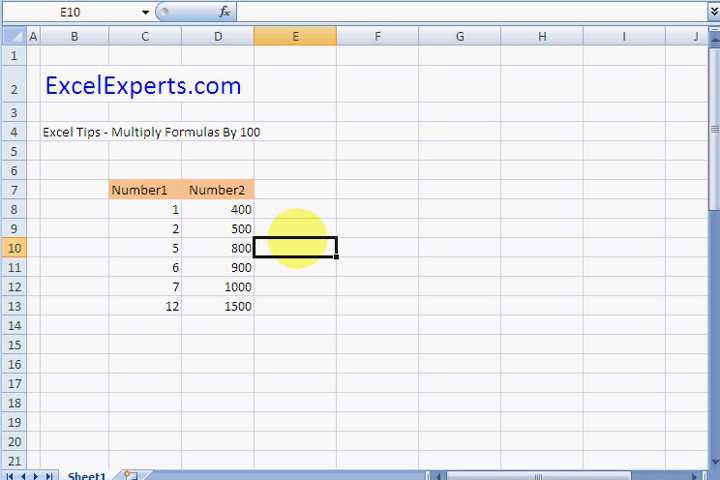
Enter =1/5 in helper cell E8 and select the Number2 range D8:D13.
click(294, 209)
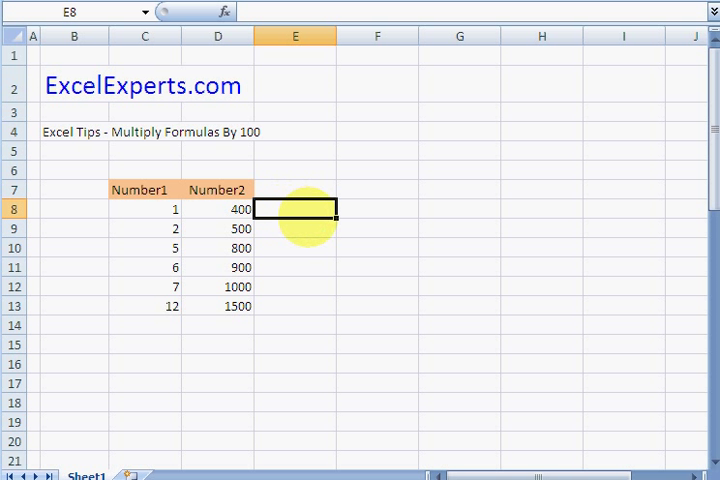
mouse_move(305, 240)
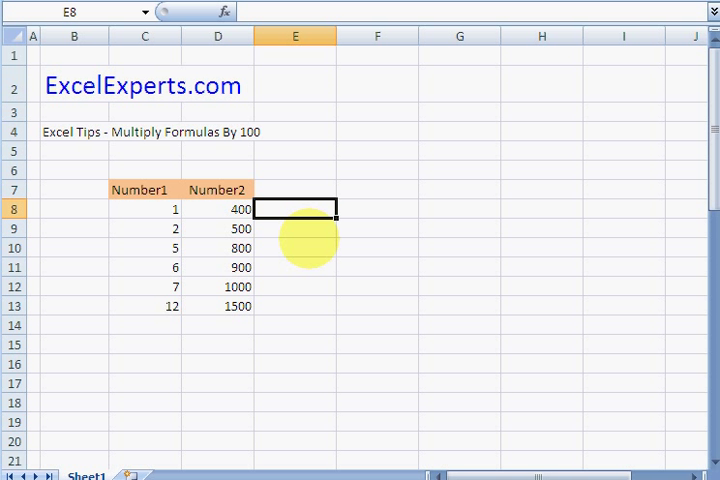
text(=1/5)
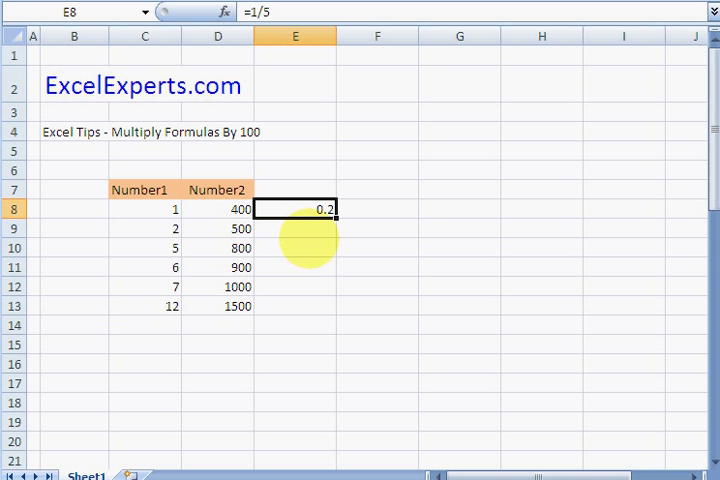
drag(217, 209, 217, 305)
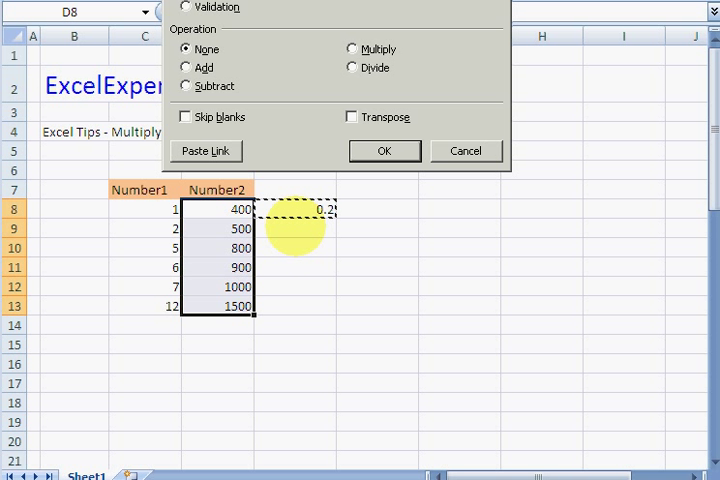
Paste-multiply 0.2 onto D8:D13, giving 80 to 300, then check E8's =1/5 formula.
click(352, 49)
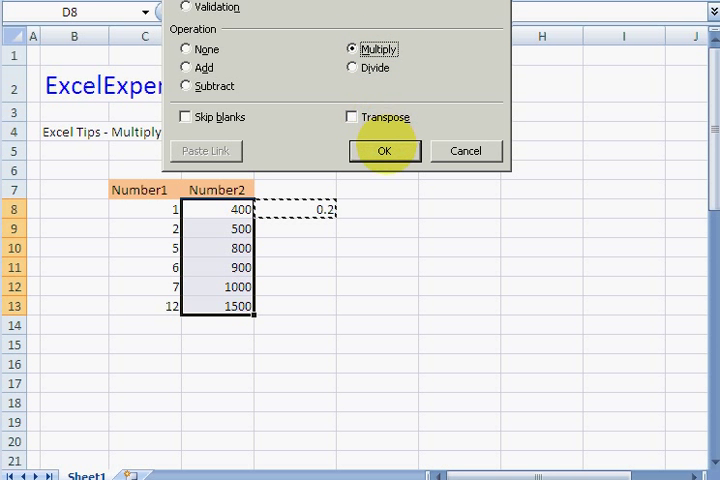
click(385, 151)
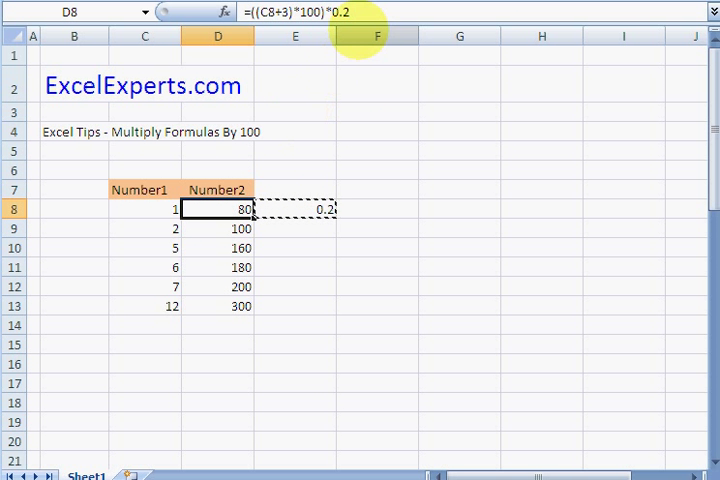
click(295, 209)
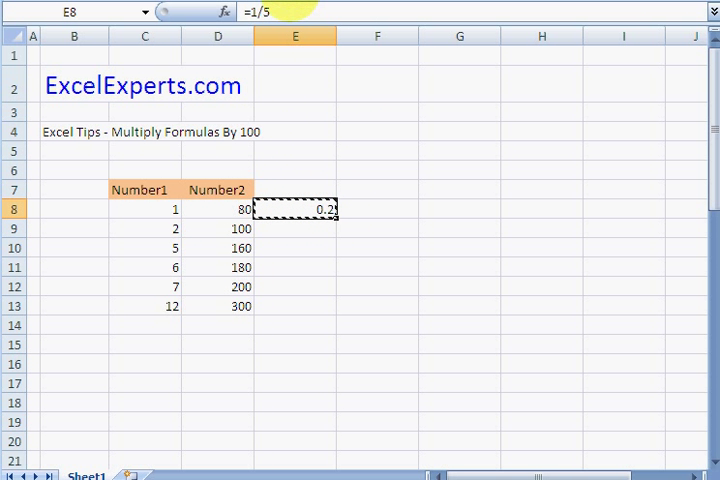
click(293, 248)
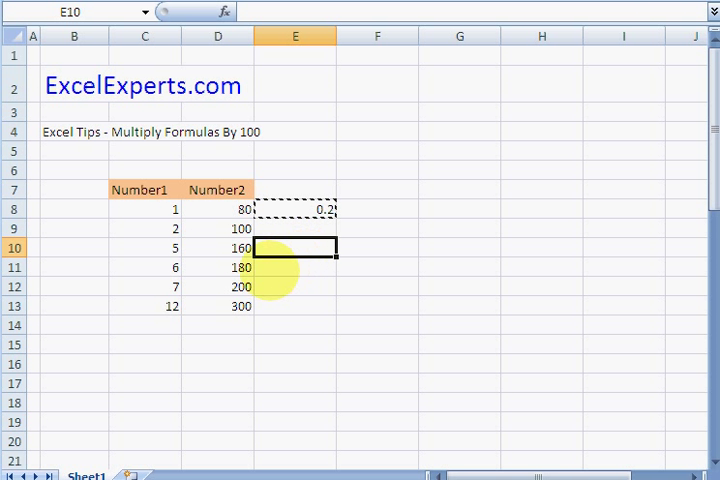